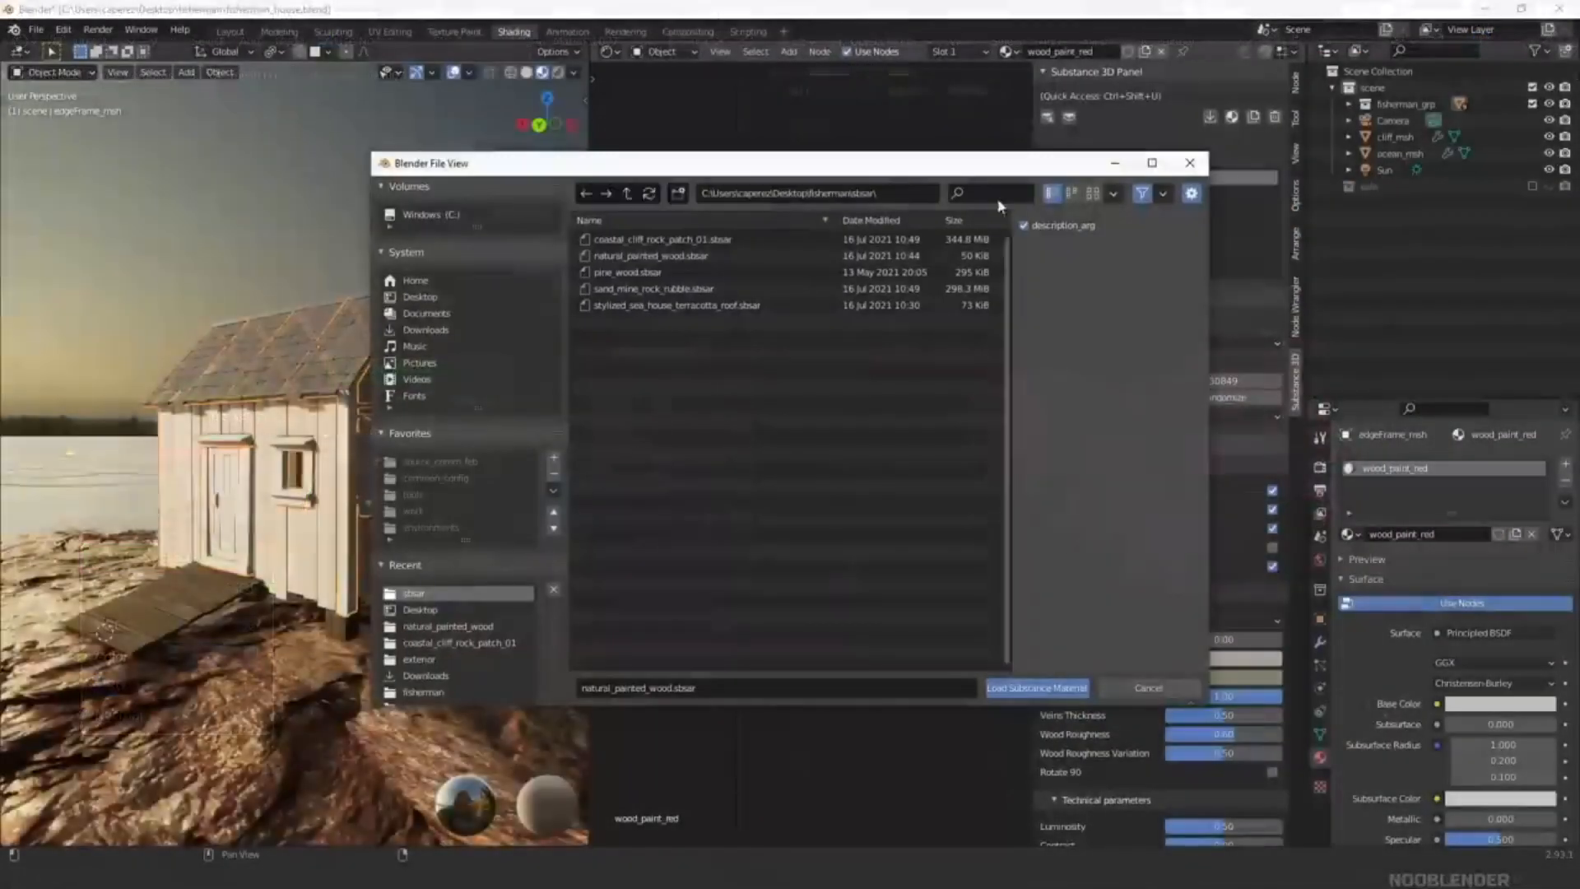
- Load natural_painted_wood.sbsar and set up the rock_wall_02 textures as a Principled material
{"action": "left_click", "coordinate": [1035, 688]}
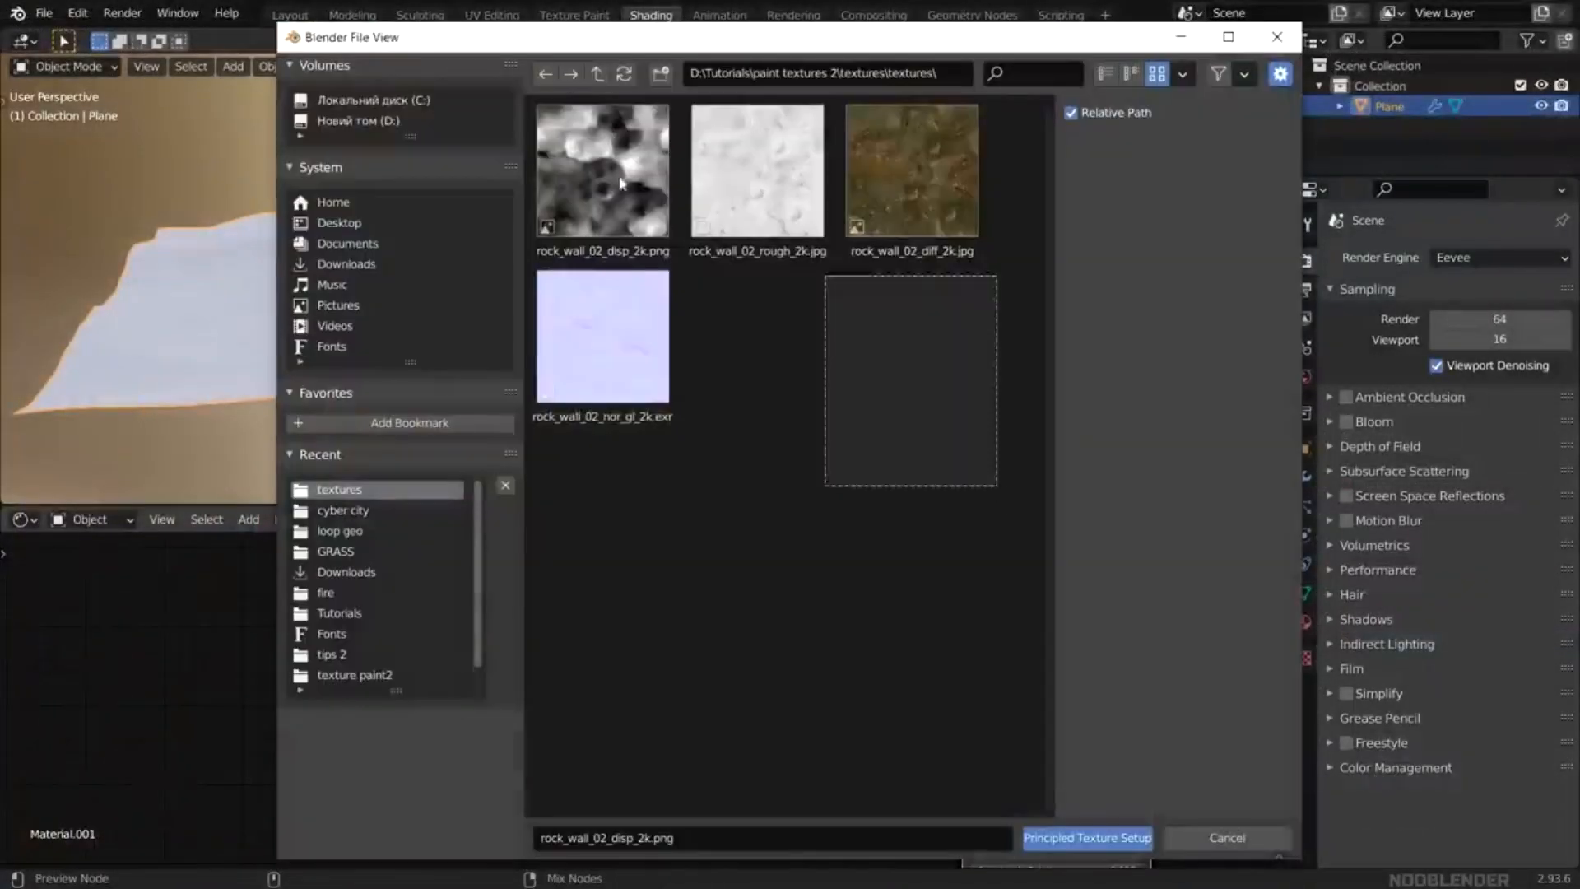
{"action": "left_click", "coordinate": [1086, 837]}
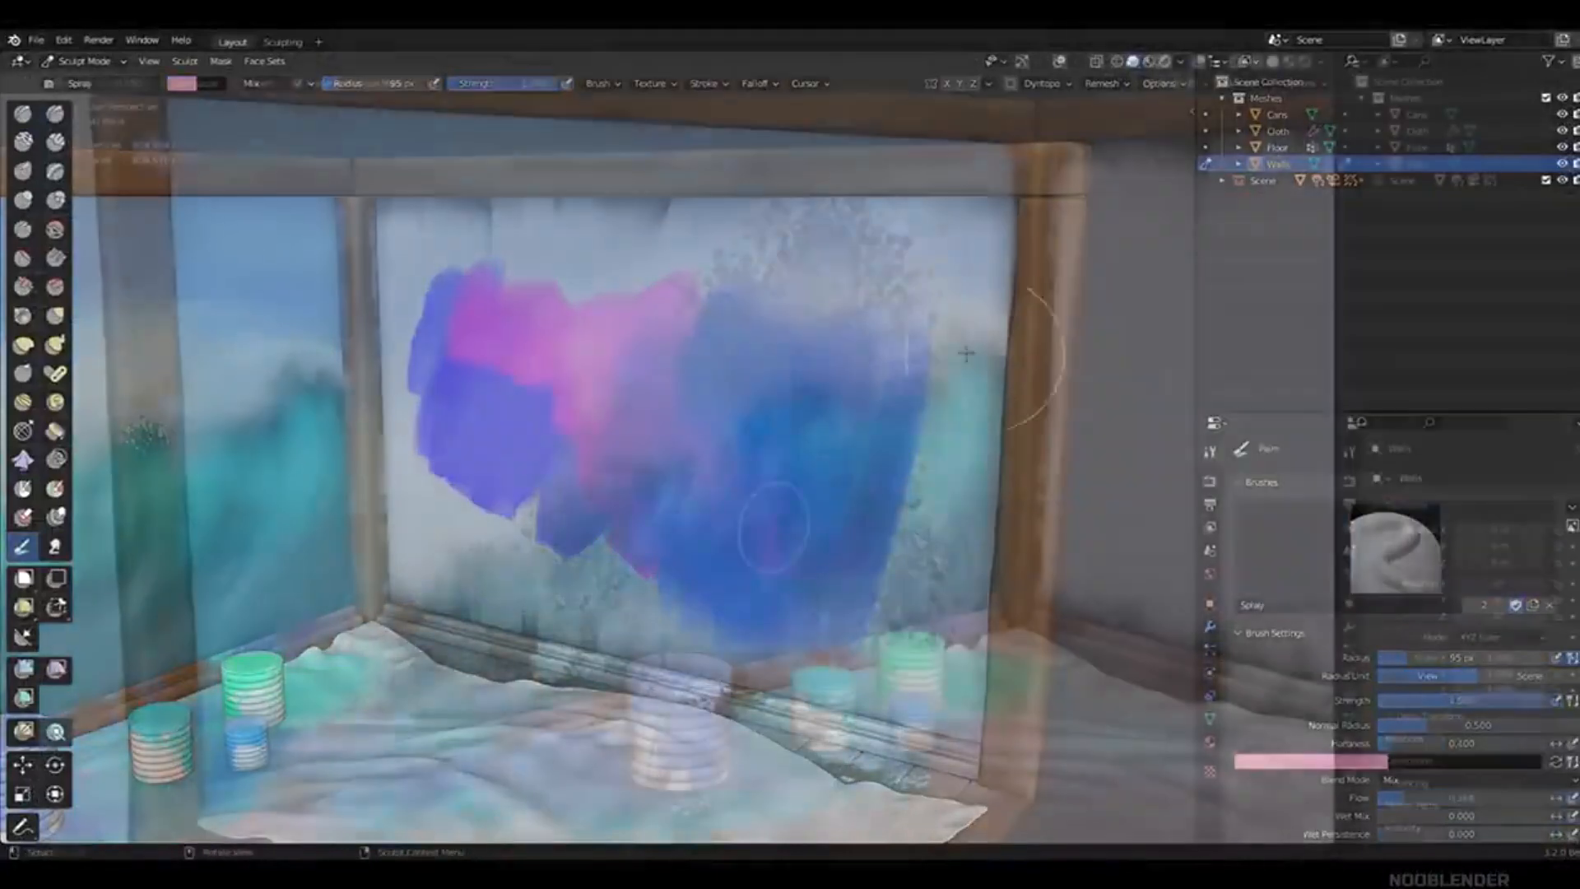
- Spray-paint pink and blue strokes over the back wall mesh in Sculpt Mode
{"action": "left_click", "coordinate": [56, 733]}
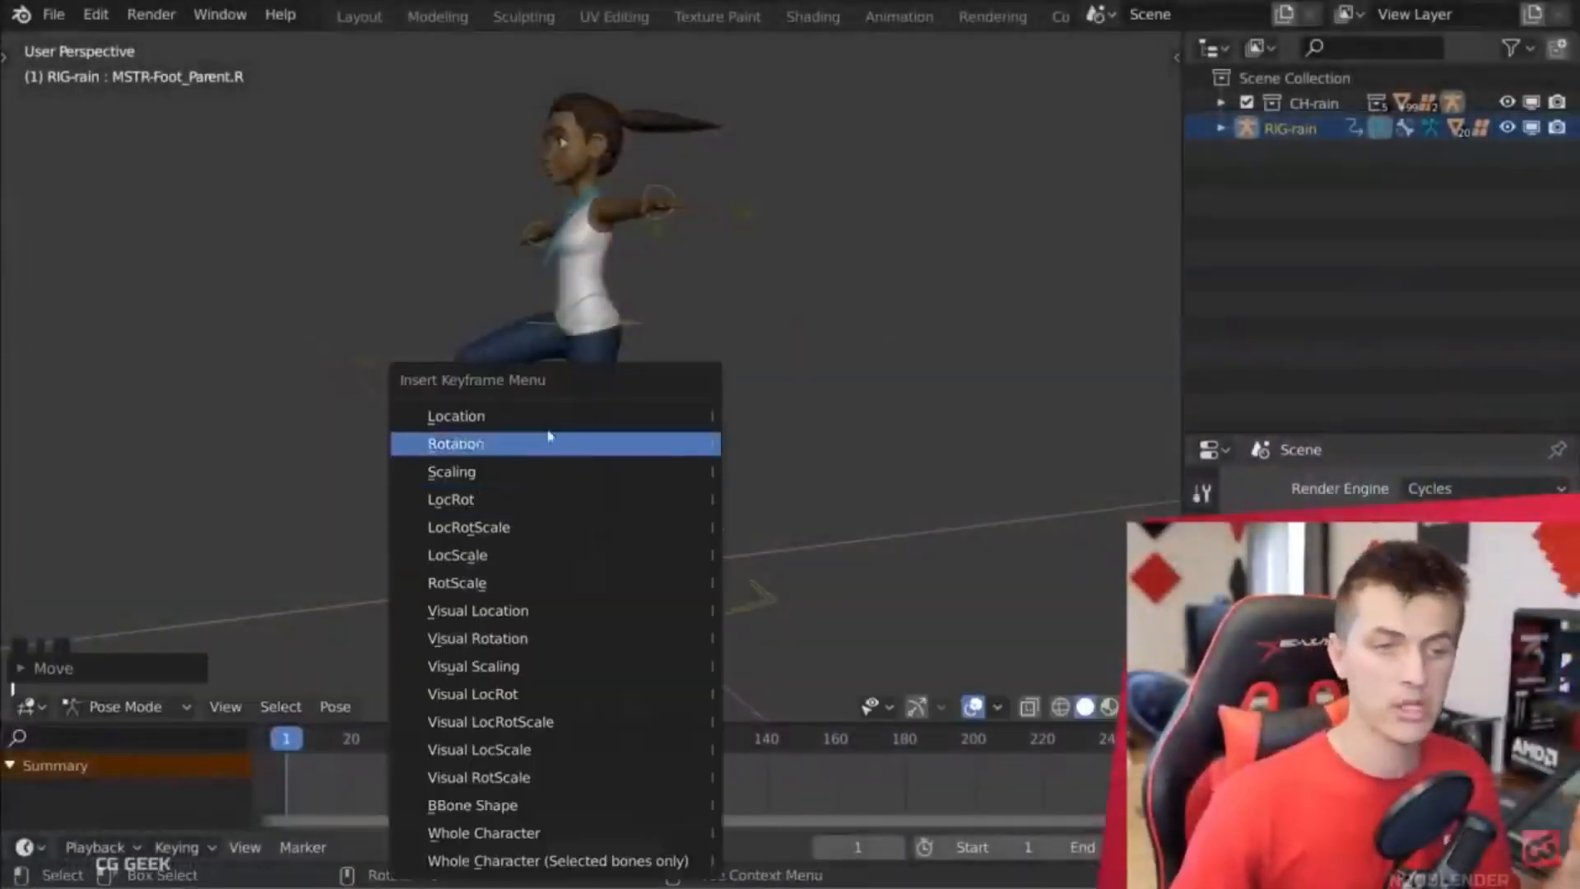
- Key the foot bone's Rotation at frame 1, then raise the leg and key it at frame 20
{"action": "left_click", "coordinate": [456, 443]}
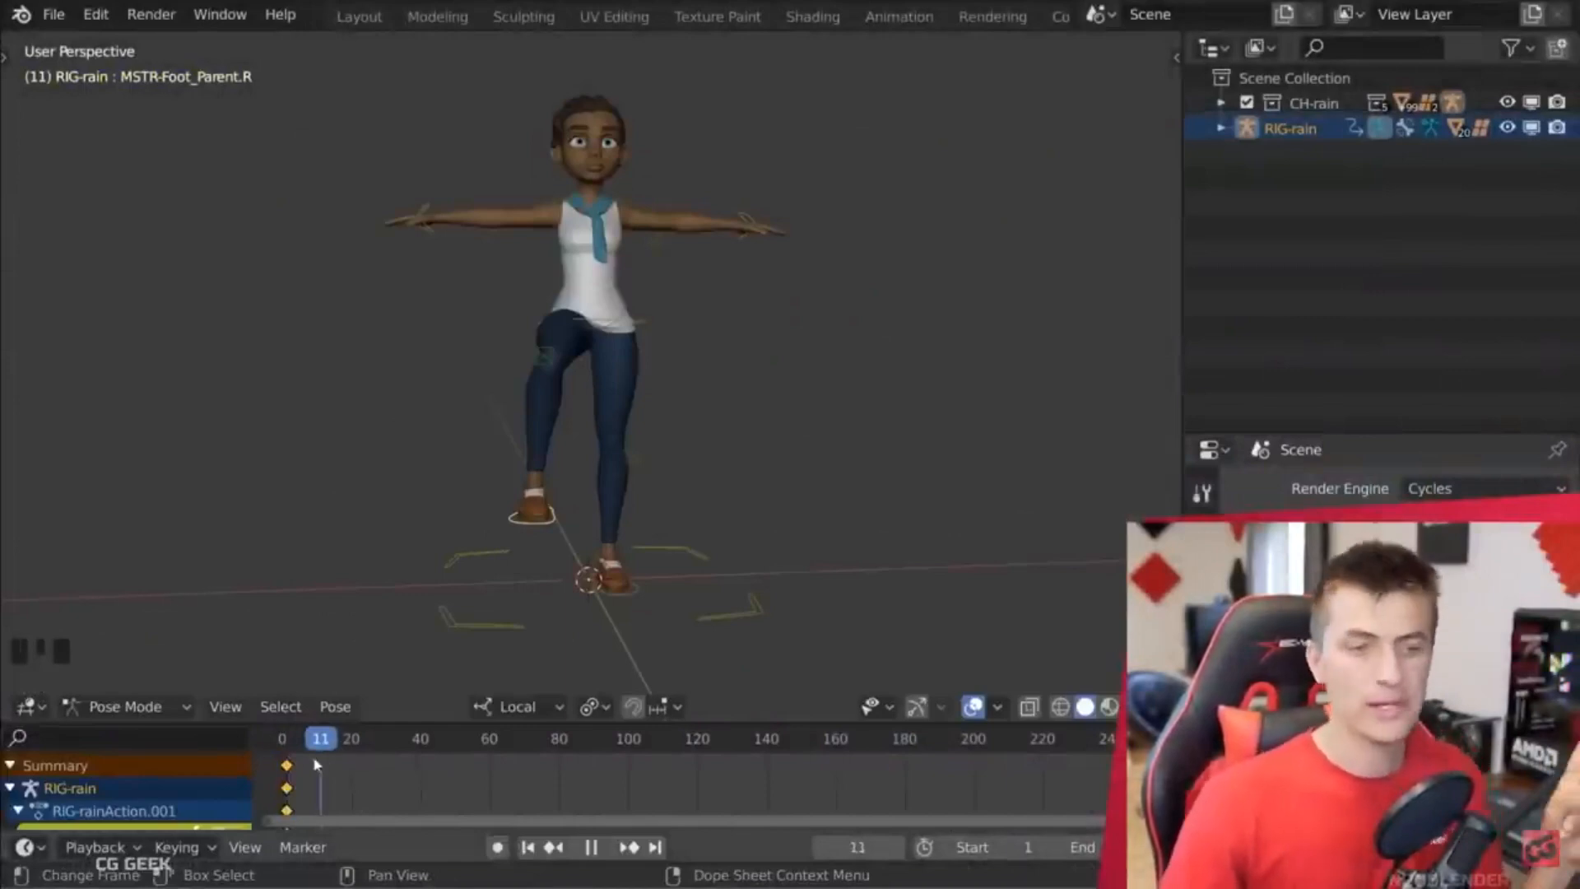
{"action": "left_click", "coordinate": [297, 737]}
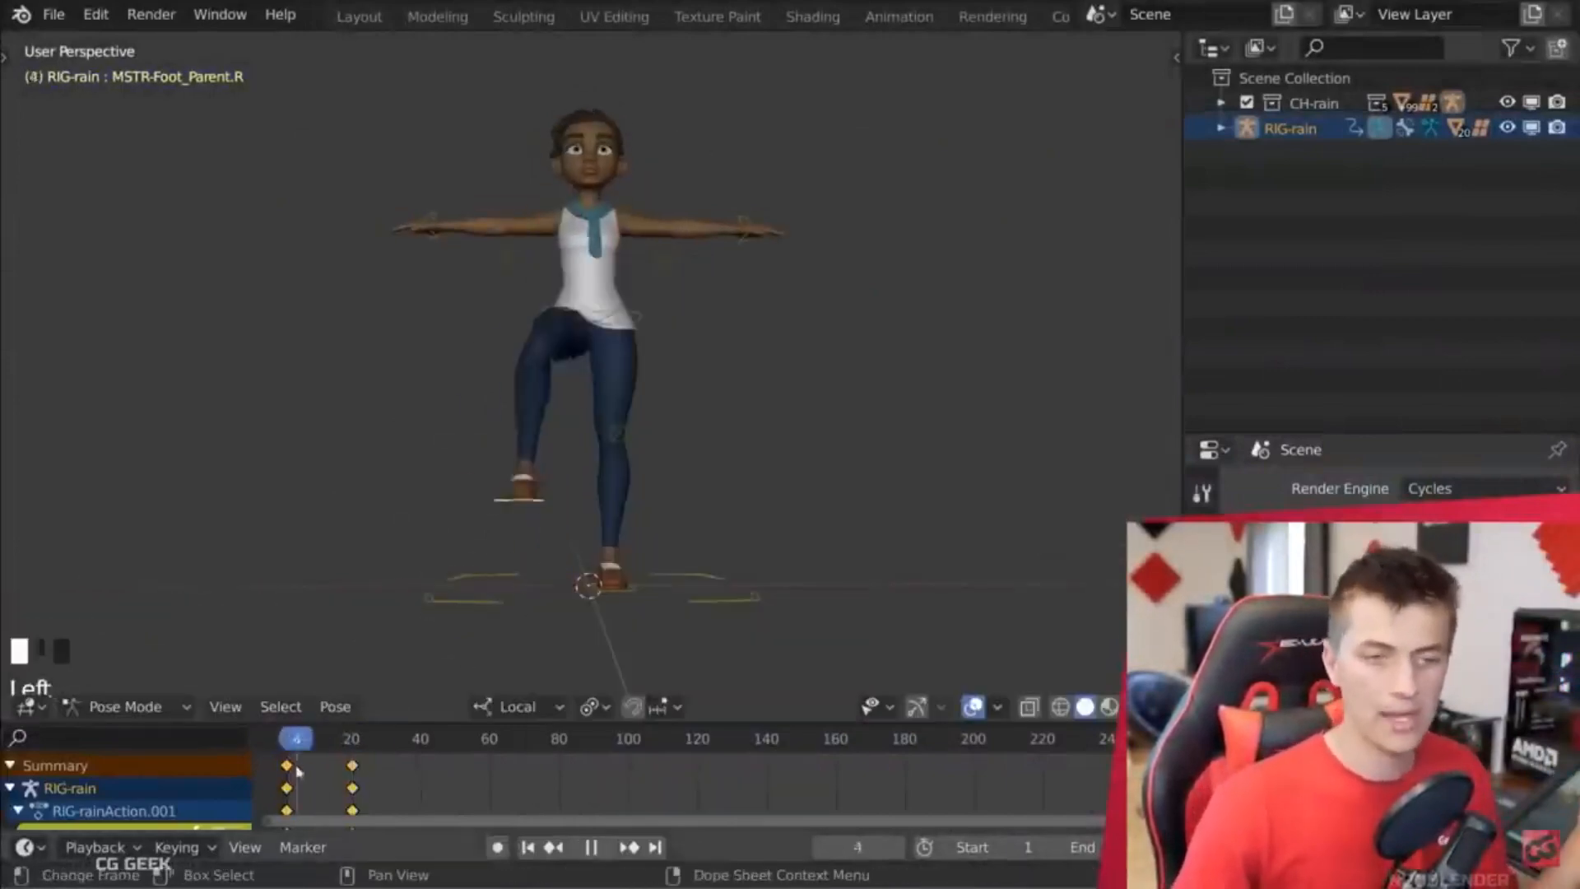